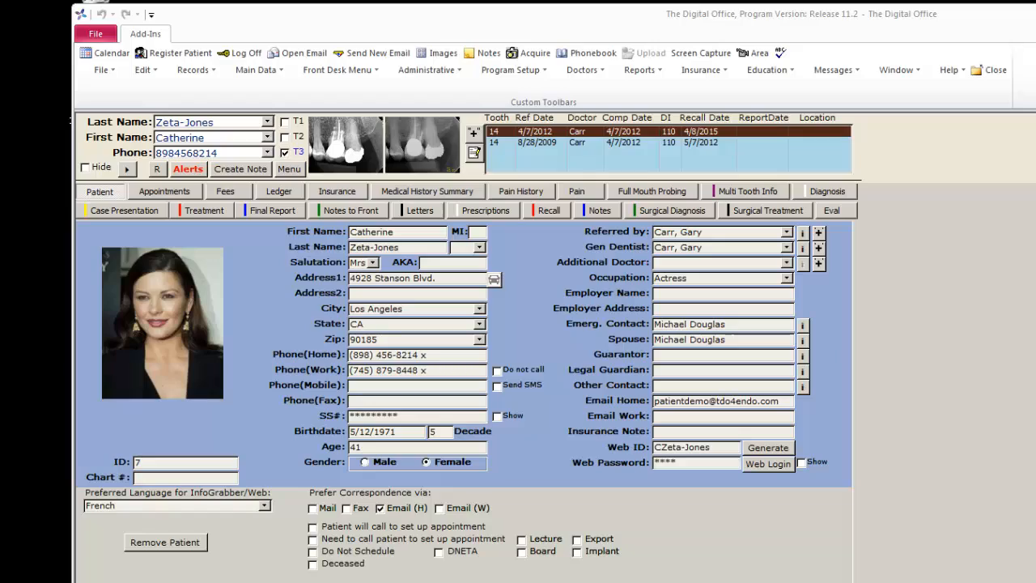
pyautogui.moveTo(173, 78)
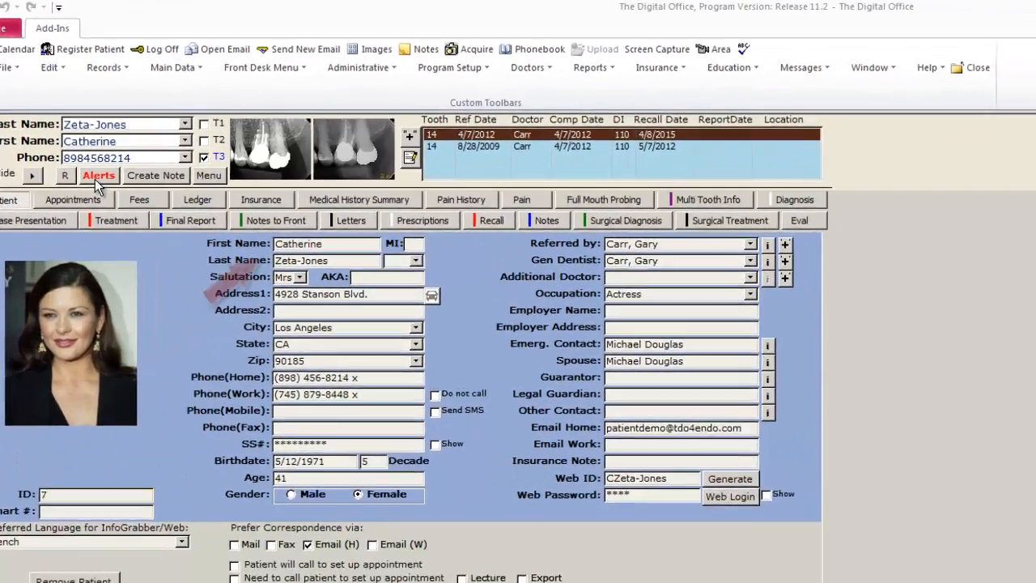
# Review Catherine Zeta-Jones's medical alerts and her patient referral form.
pyautogui.click(99, 176)
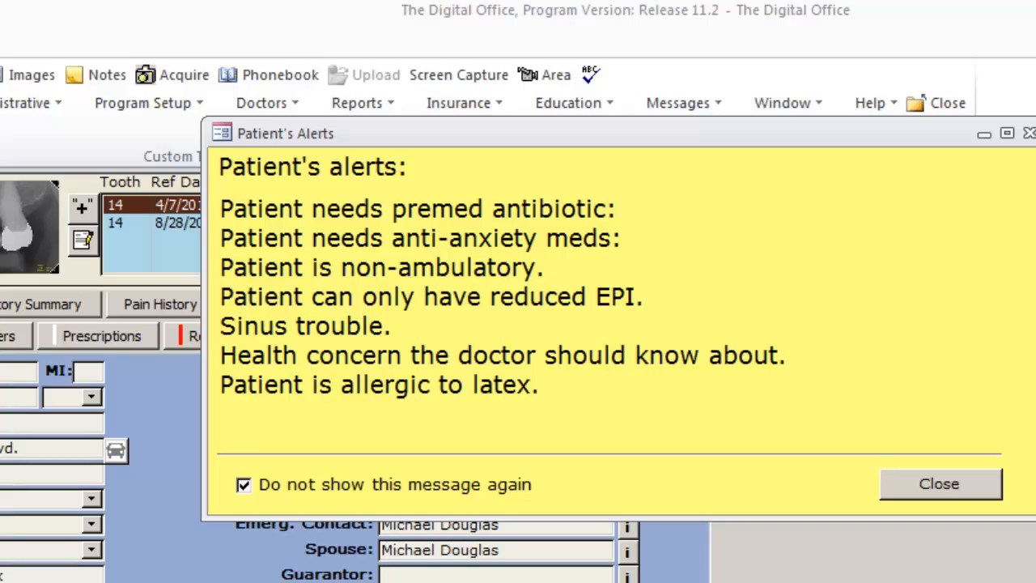
pyautogui.click(938, 483)
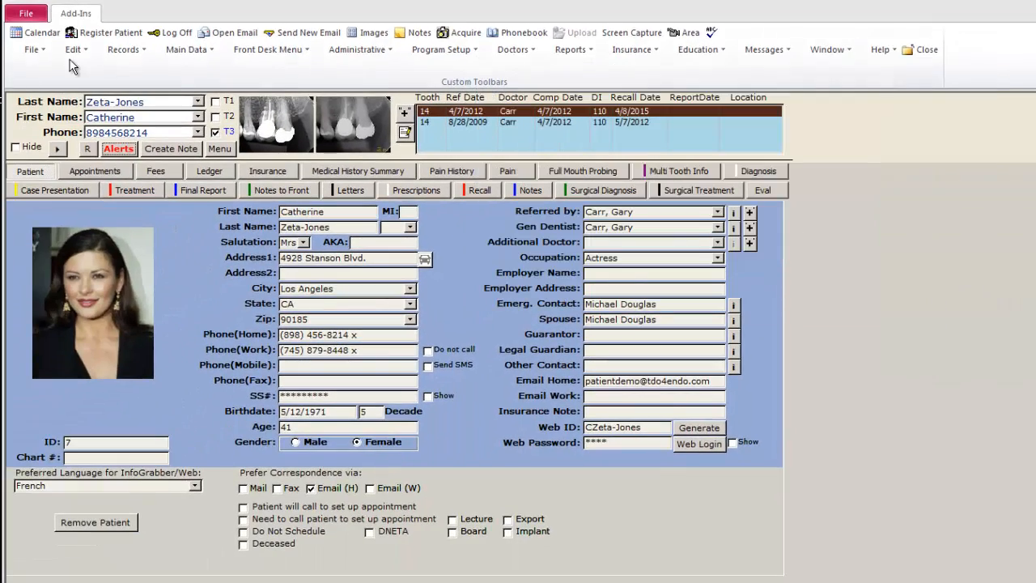
pyautogui.click(186, 49)
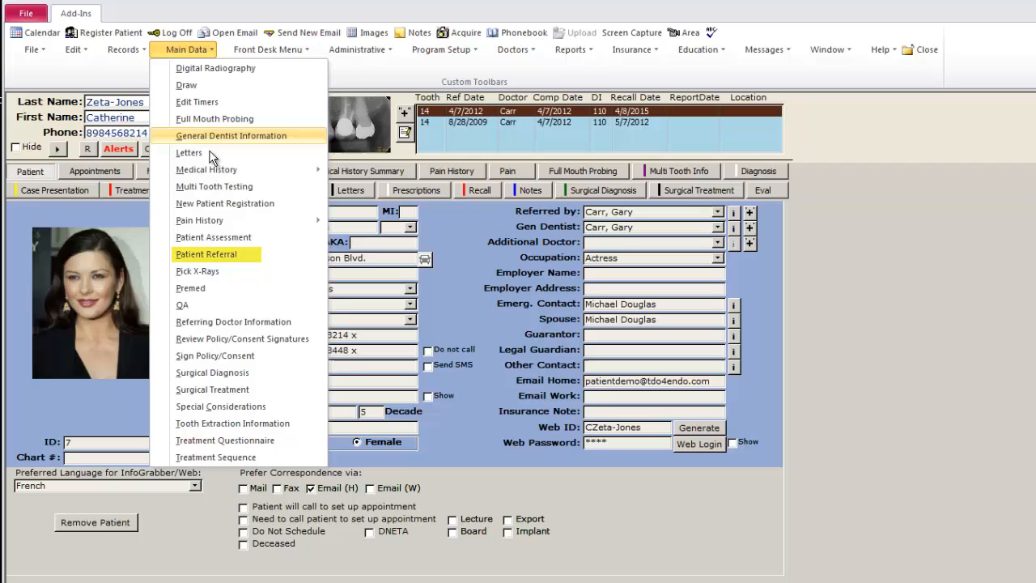
pyautogui.moveTo(223, 255)
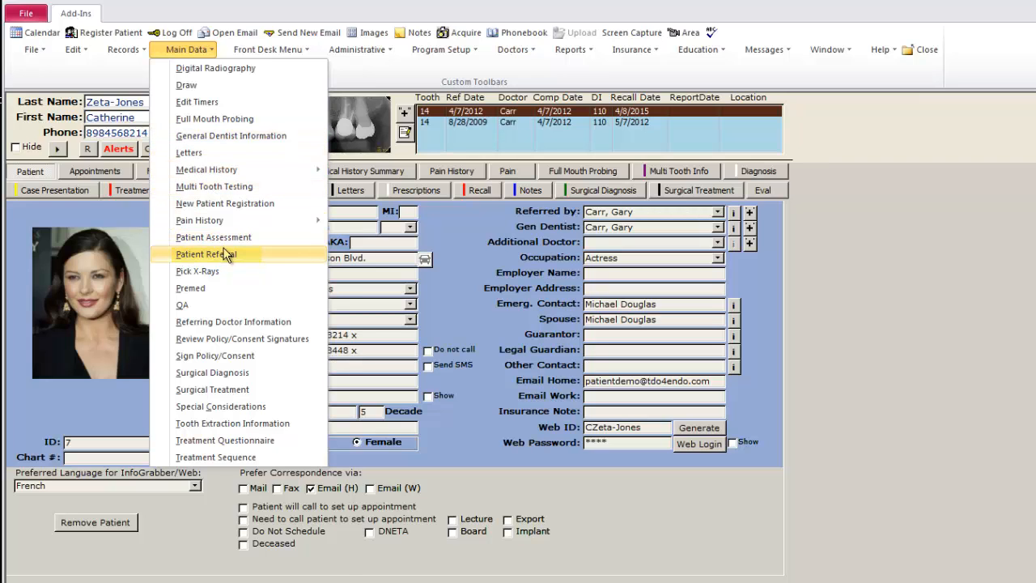
pyautogui.click(205, 254)
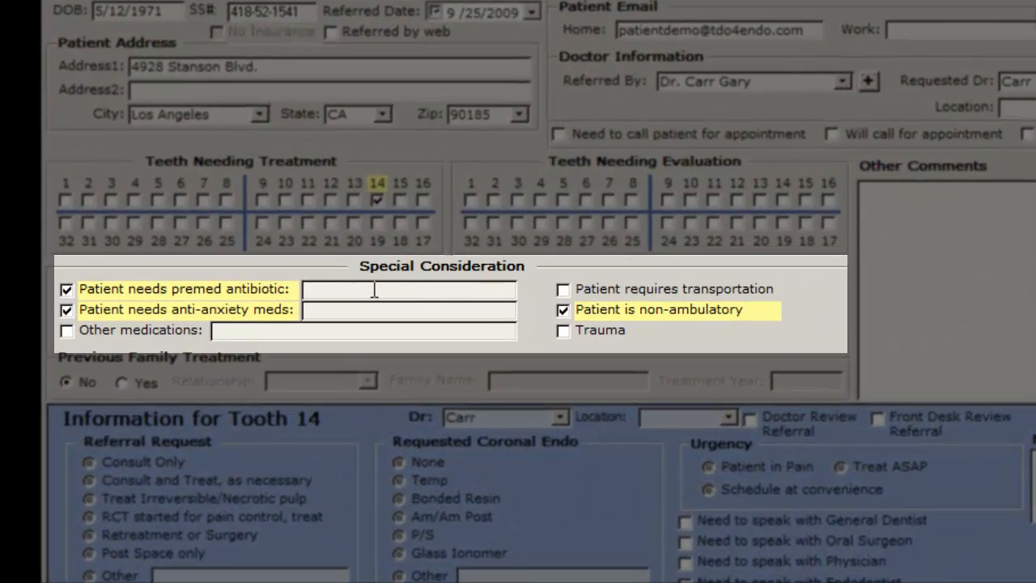
pyautogui.moveTo(619, 289)
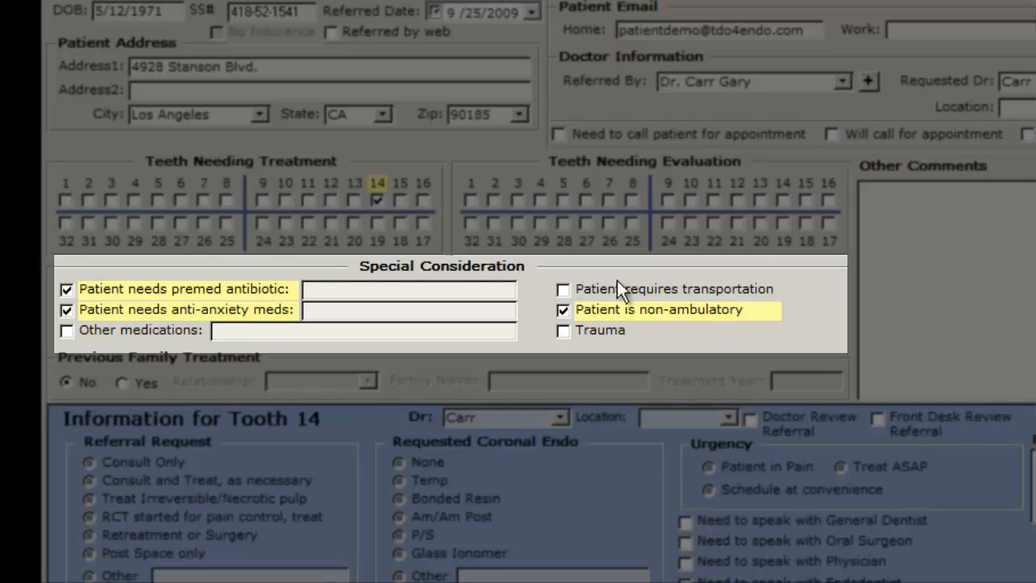
pyautogui.moveTo(623, 352)
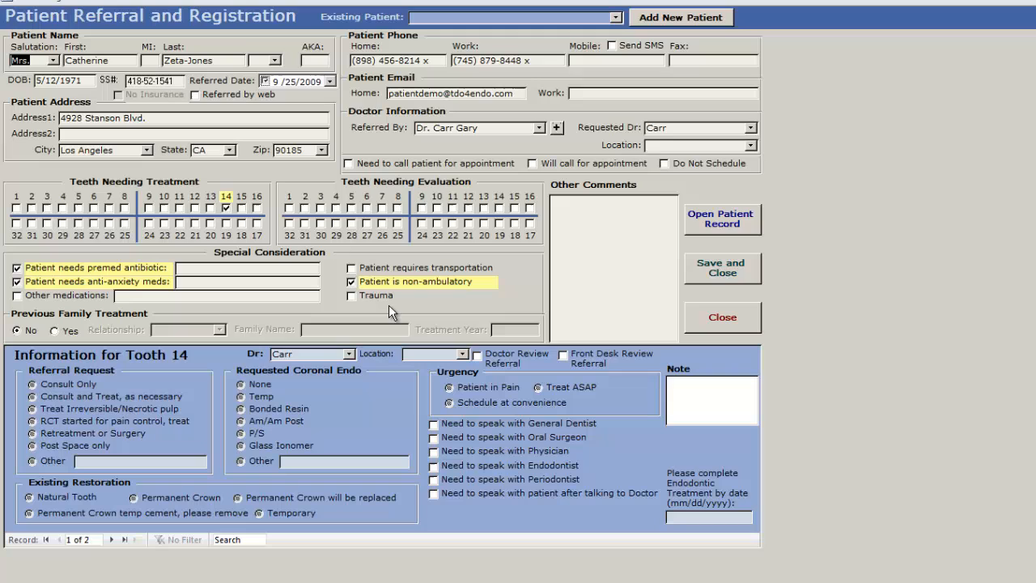
pyautogui.click(721, 219)
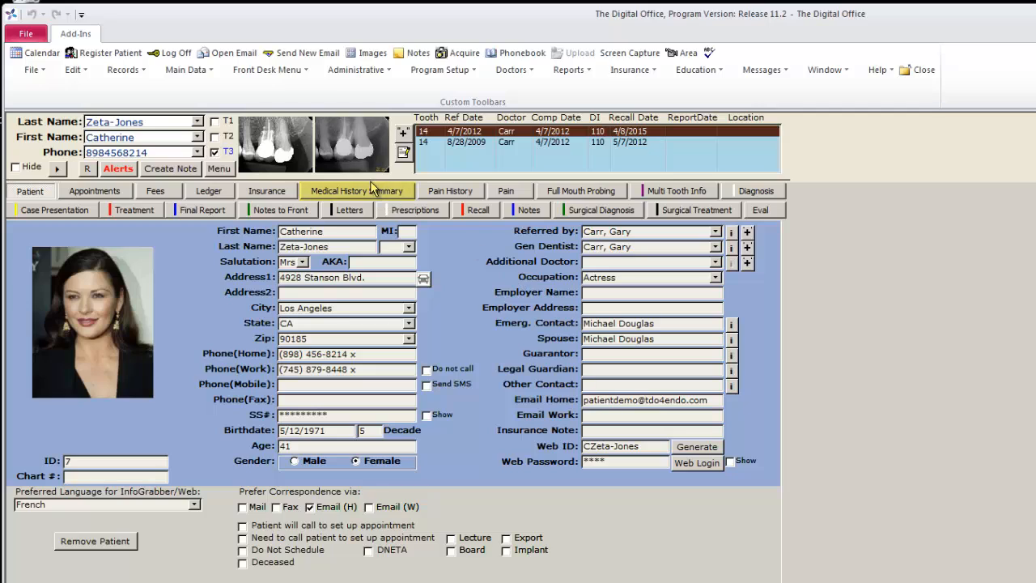
# Check her medical history summary, then view the 9:30 AM appointment's medical info.
pyautogui.click(357, 190)
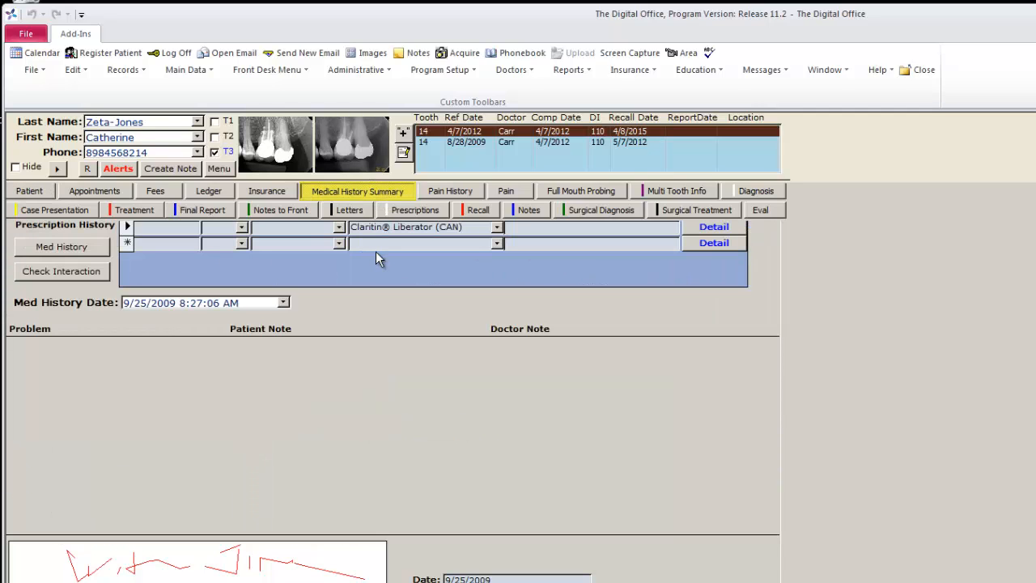
pyautogui.moveTo(364, 271)
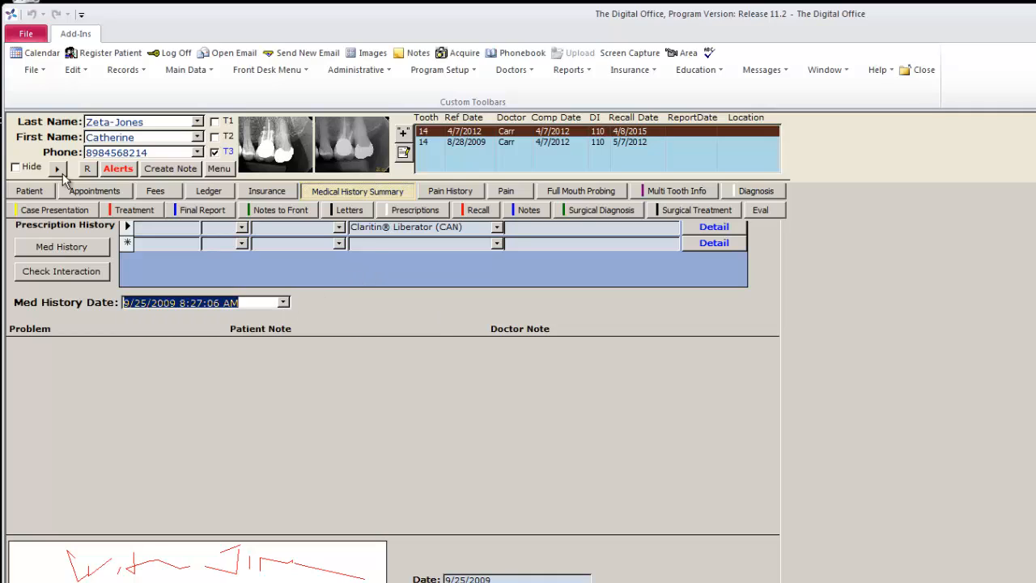
pyautogui.click(30, 188)
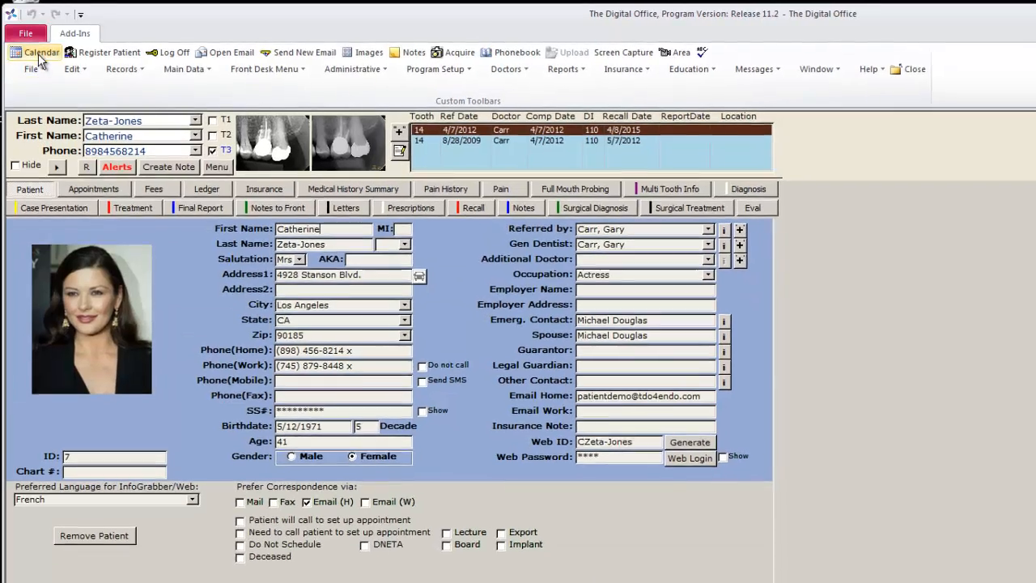
pyautogui.click(40, 51)
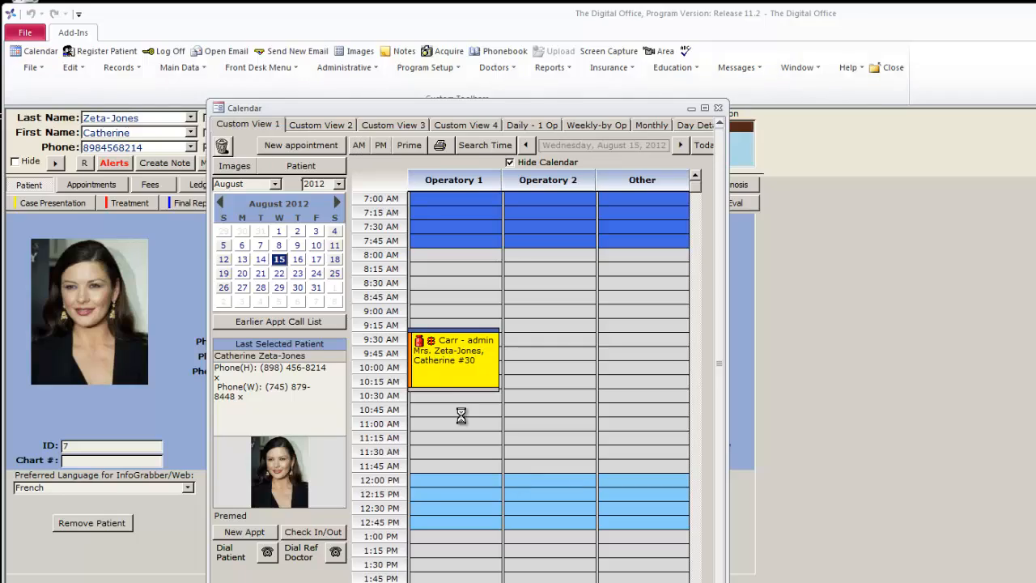
pyautogui.doubleClick(453, 352)
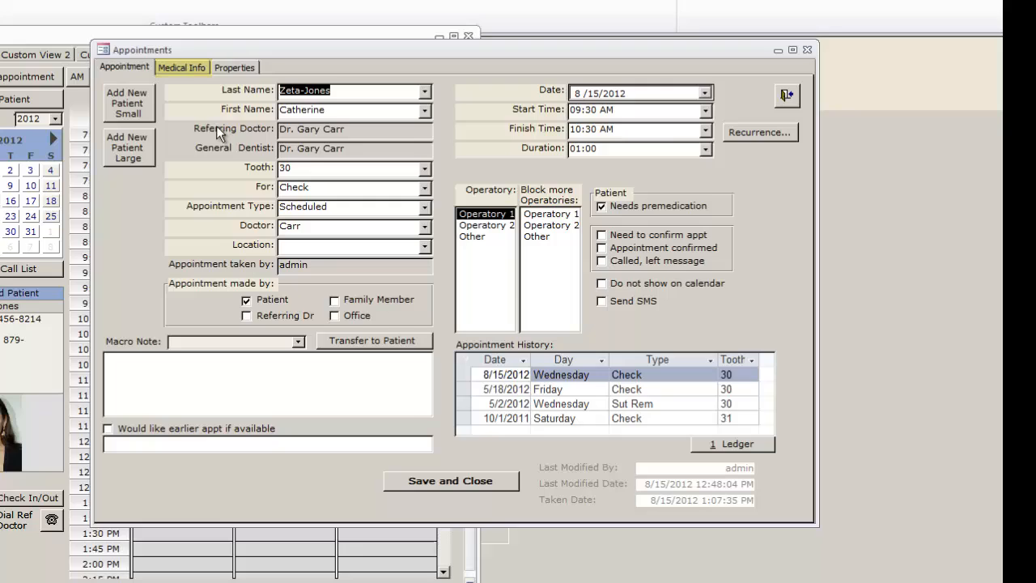
pyautogui.click(181, 68)
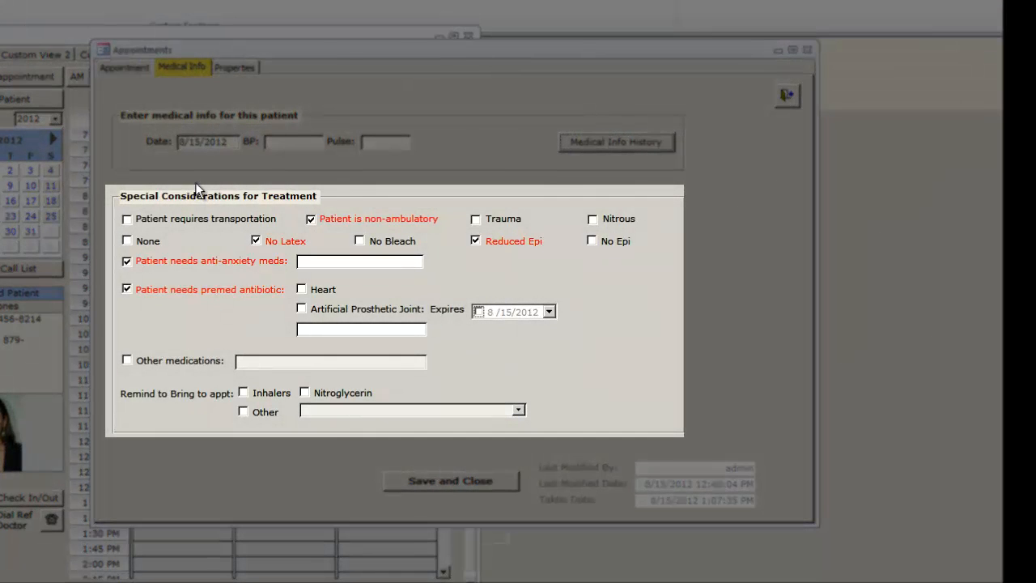
pyautogui.moveTo(253, 213)
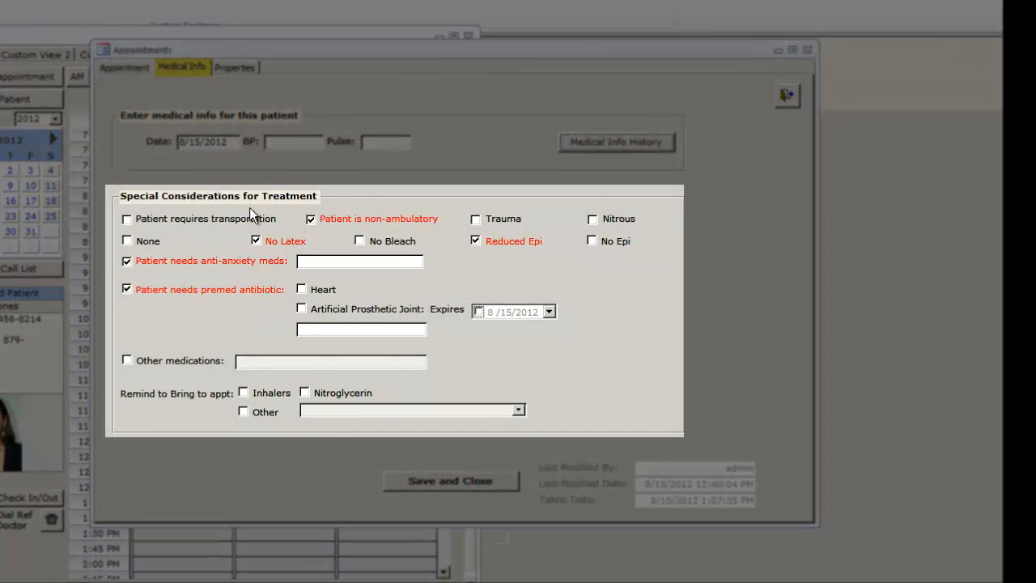
pyautogui.moveTo(354, 214)
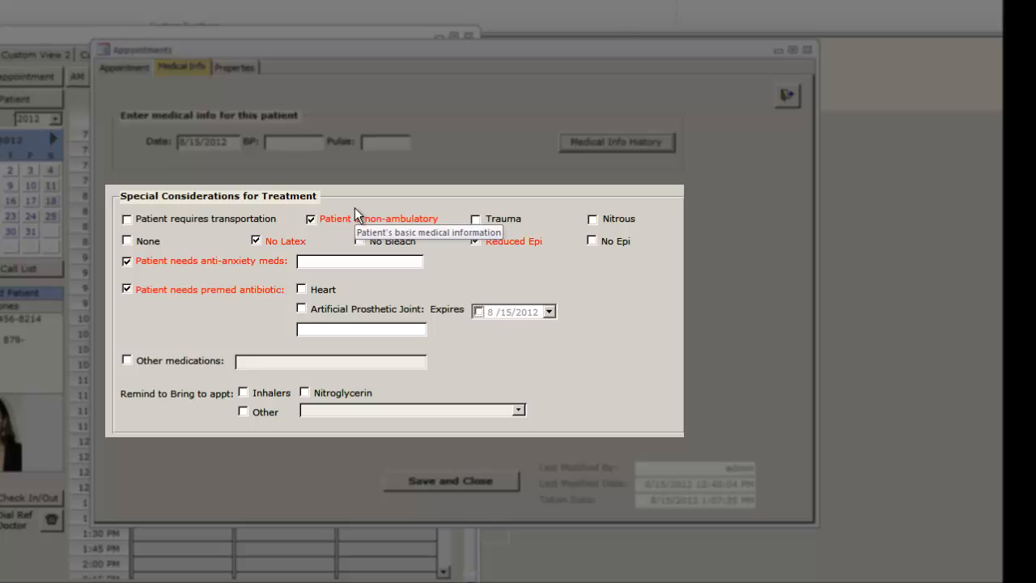
pyautogui.moveTo(663, 322)
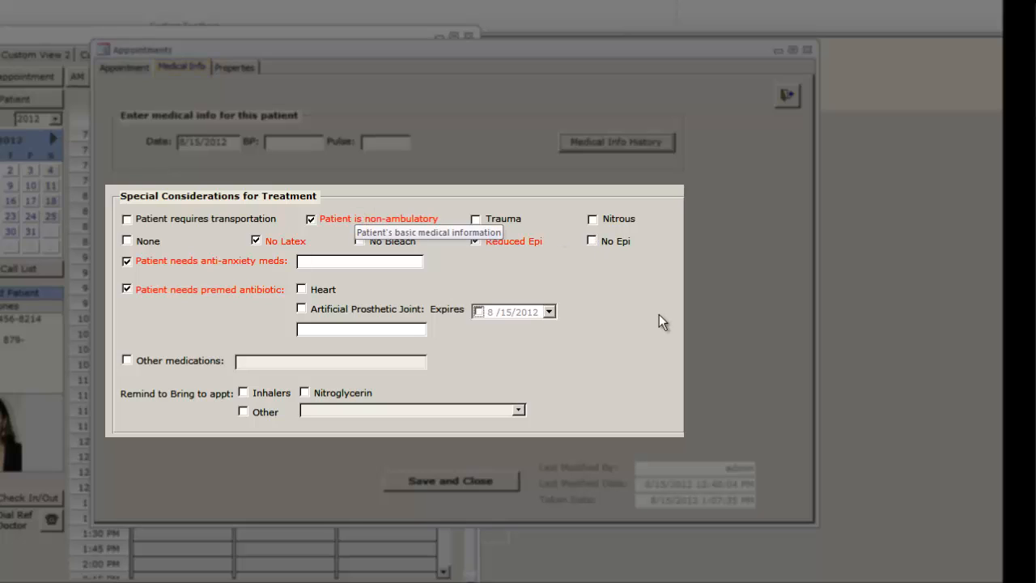
pyautogui.moveTo(487, 270)
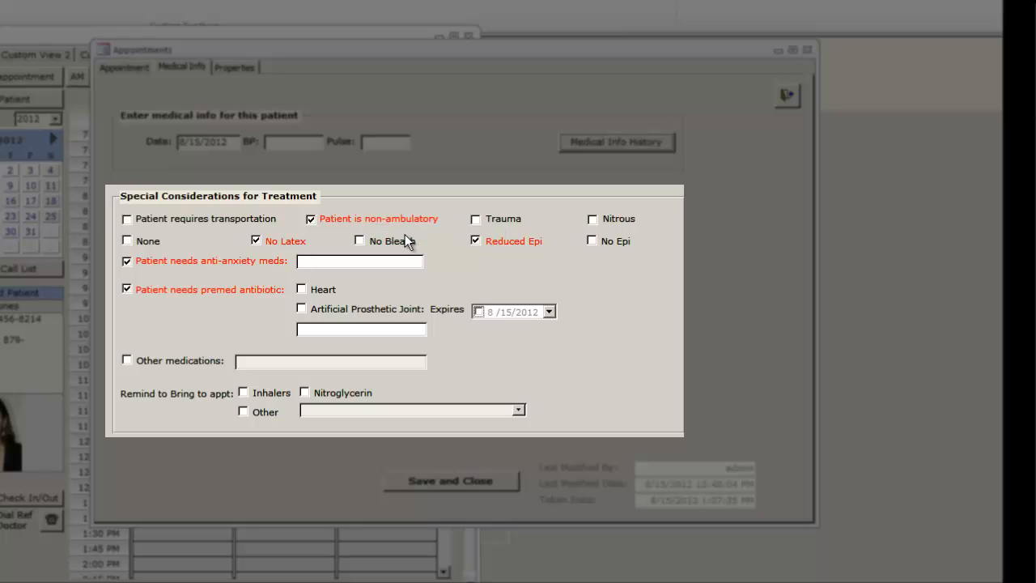
pyautogui.moveTo(409, 241)
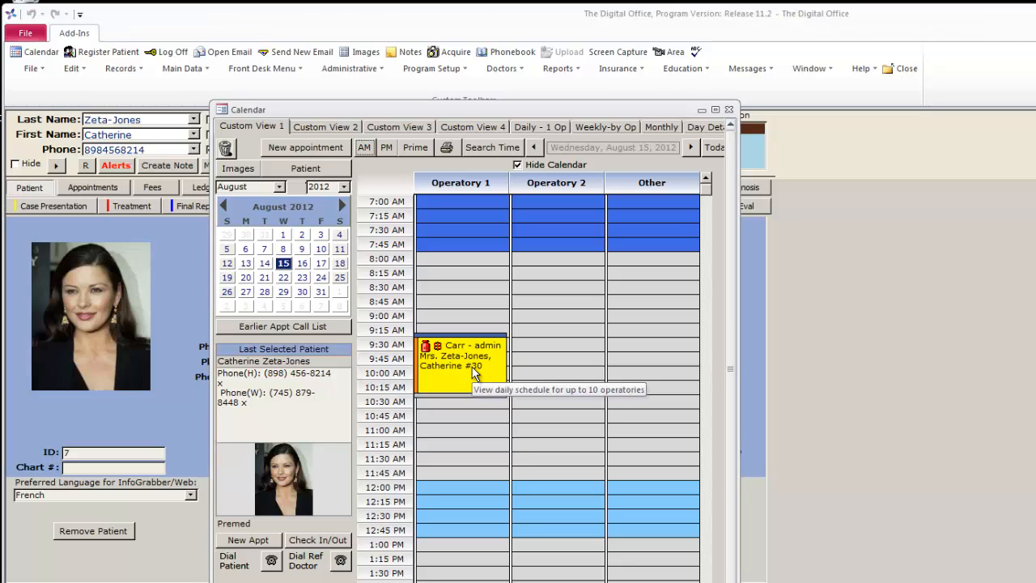
pyautogui.moveTo(369, 216)
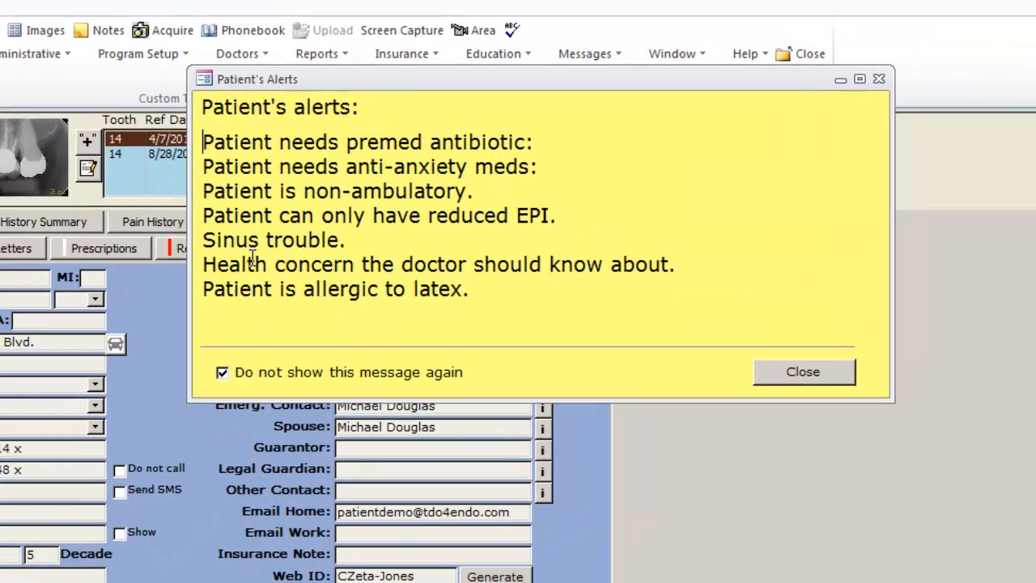
pyautogui.moveTo(243, 373)
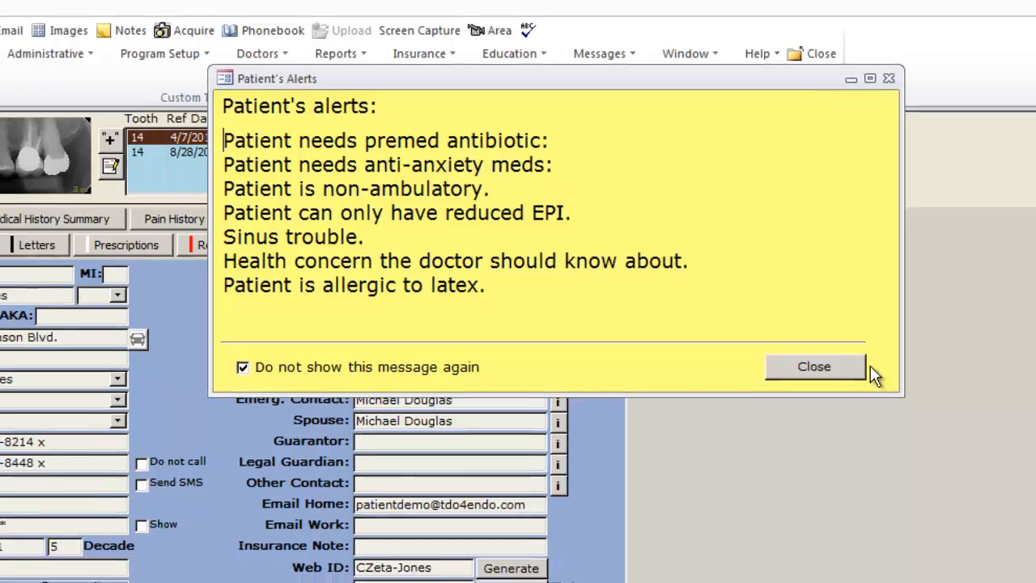
# Dismiss Catherine Zeta-Jones's reopened alerts list to return to her record.
pyautogui.click(813, 366)
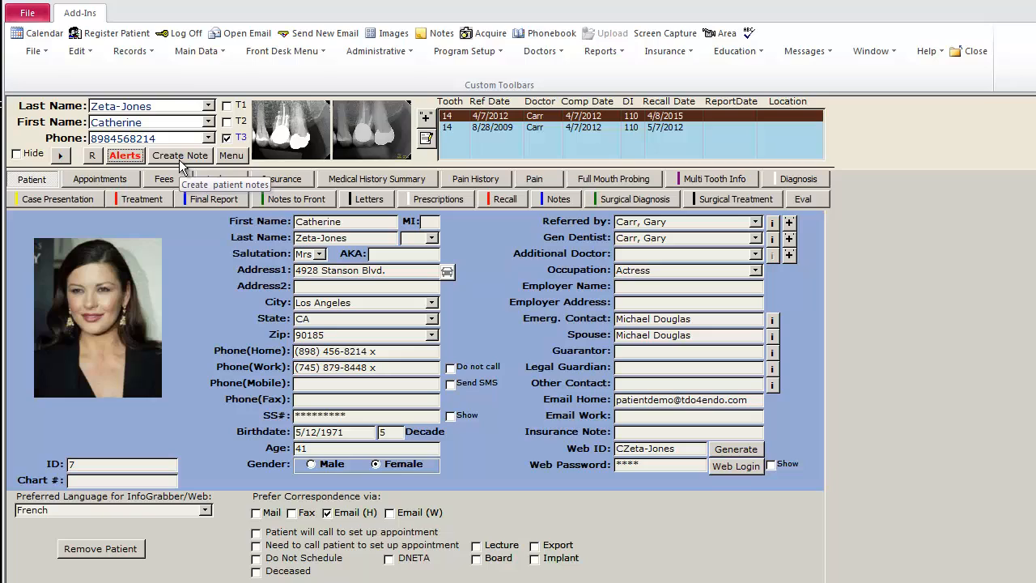
# Save a patient note: upset about running late, complained the room was too cold.
pyautogui.click(179, 154)
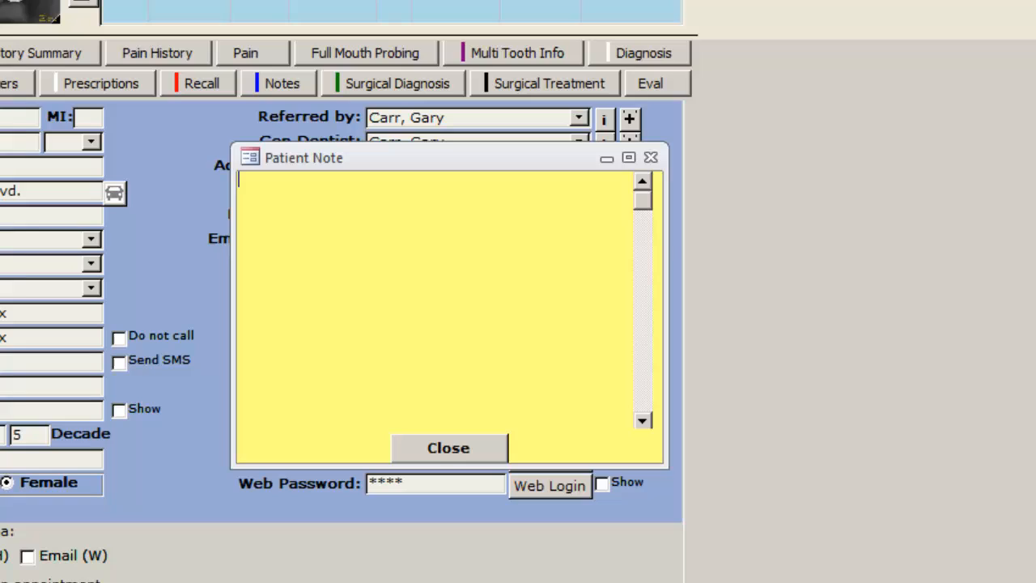
pyautogui.write('patient was upset when running late and co')
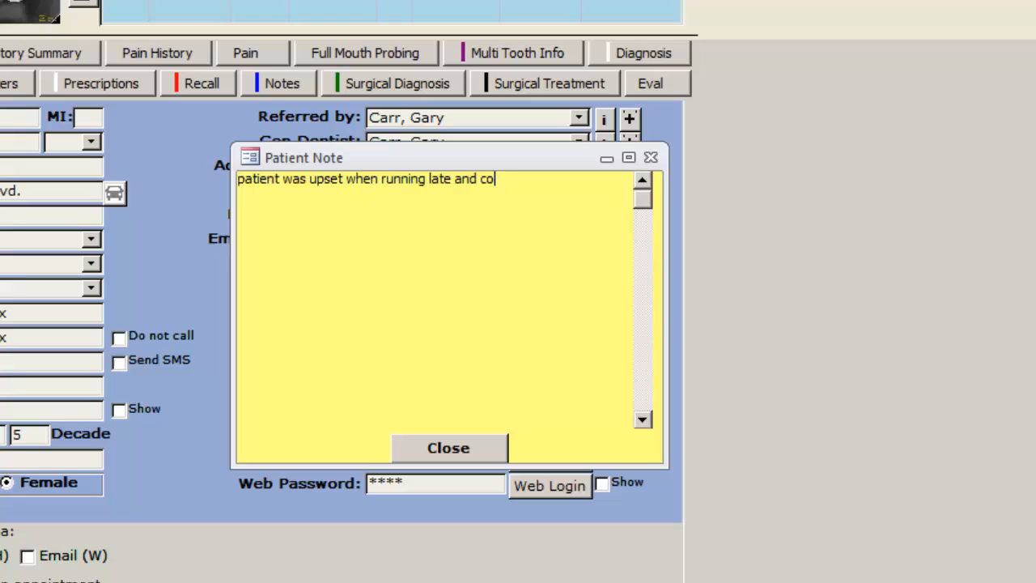
pyautogui.write('mplained the room was t')
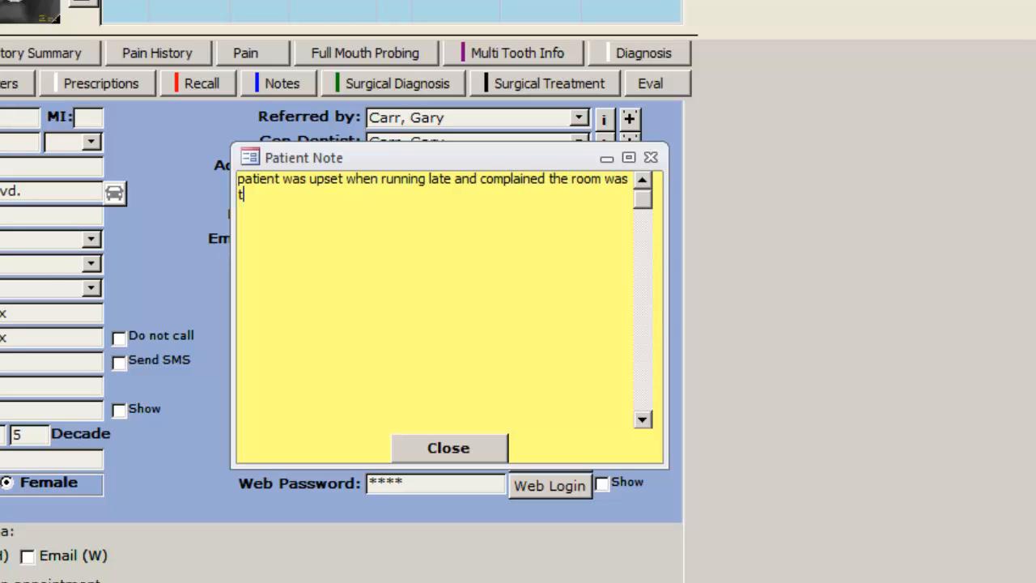
pyautogui.write('oo cold.')
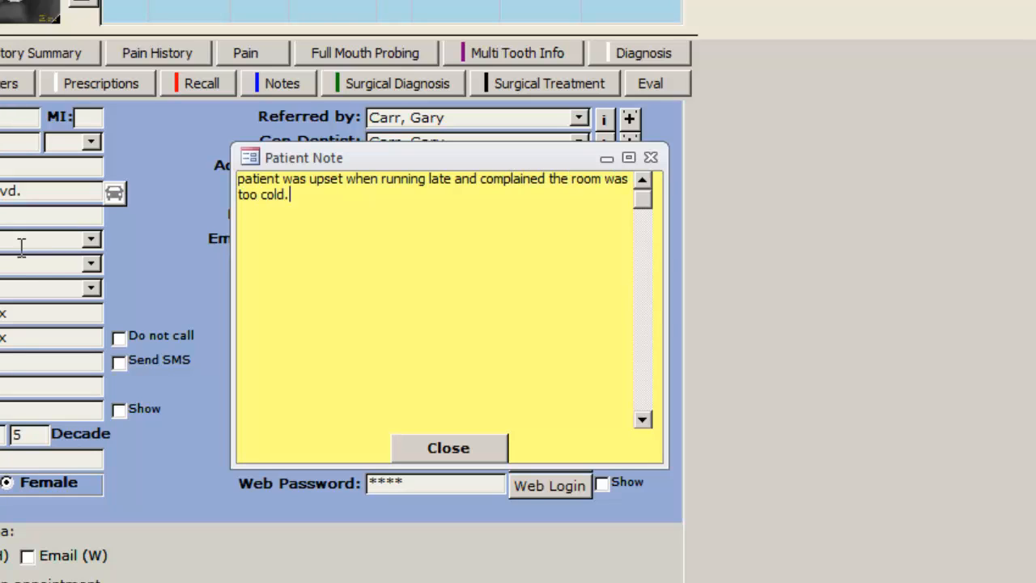
pyautogui.click(448, 448)
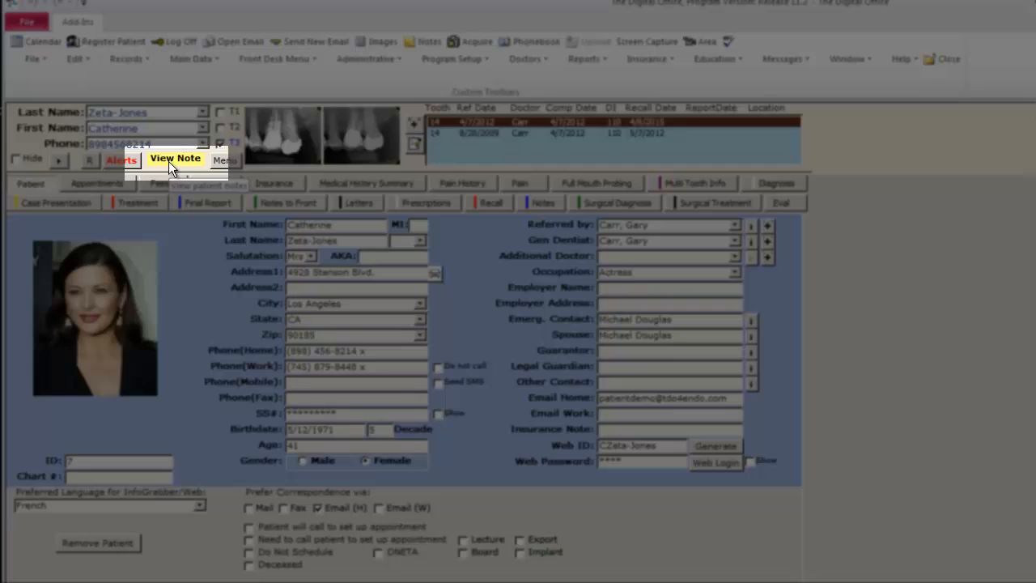
# Open the saved patient note, clear its text, and close it empty.
pyautogui.click(175, 158)
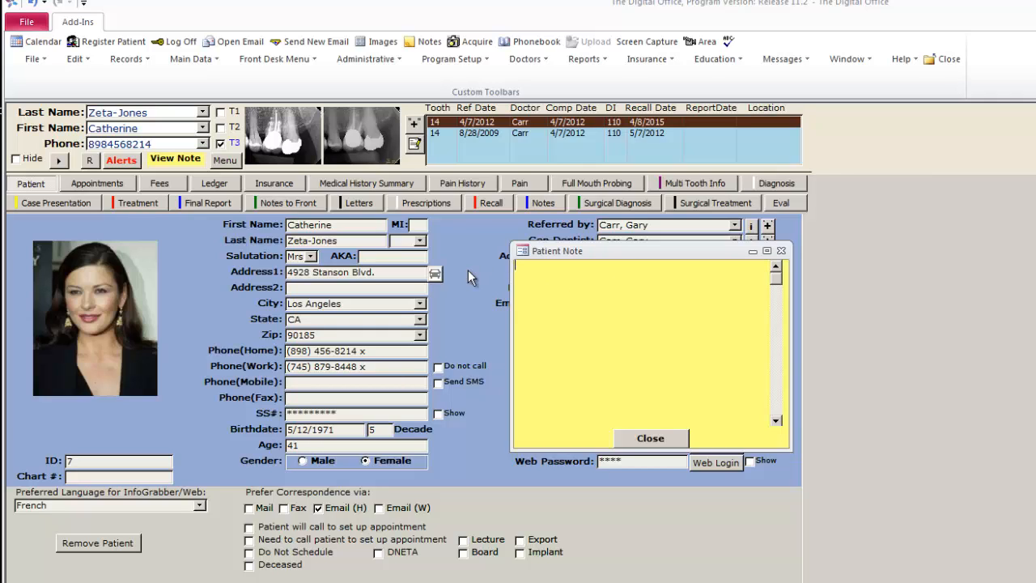
pyautogui.click(650, 438)
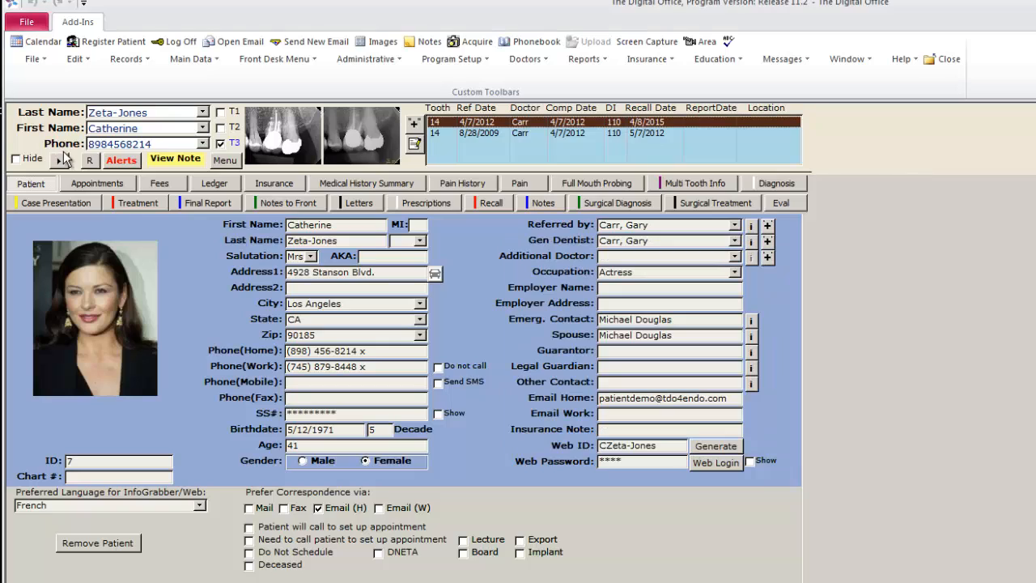